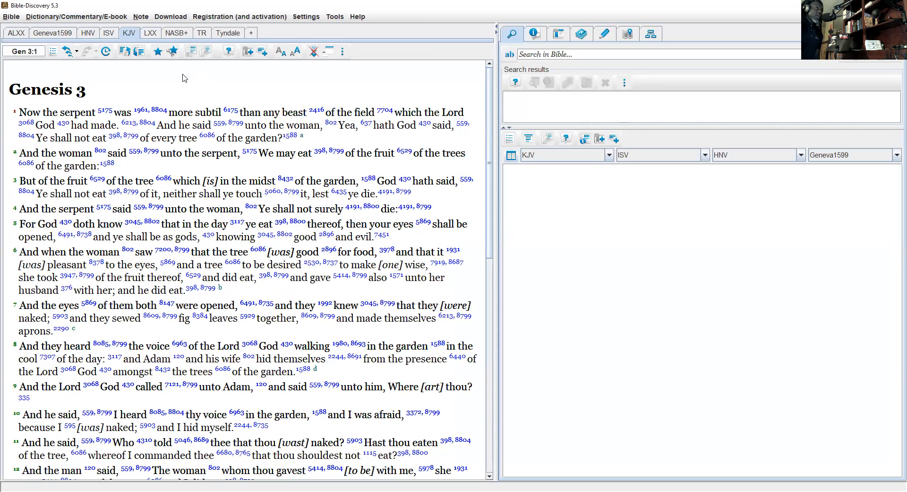
pyautogui.moveTo(58, 38)
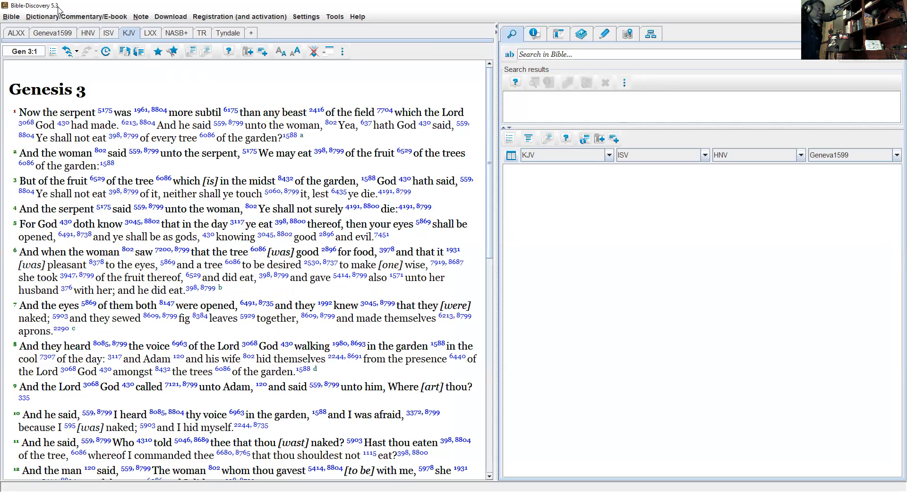
pyautogui.moveTo(134, 107)
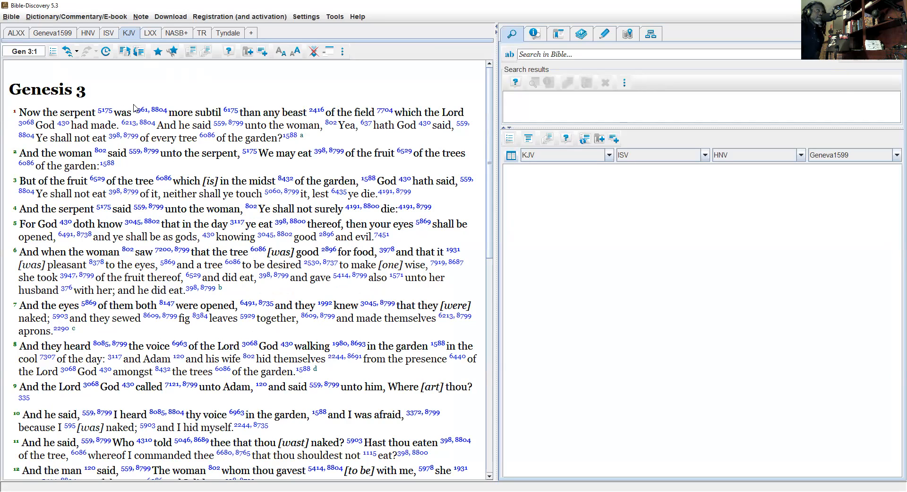
pyautogui.moveTo(55, 106)
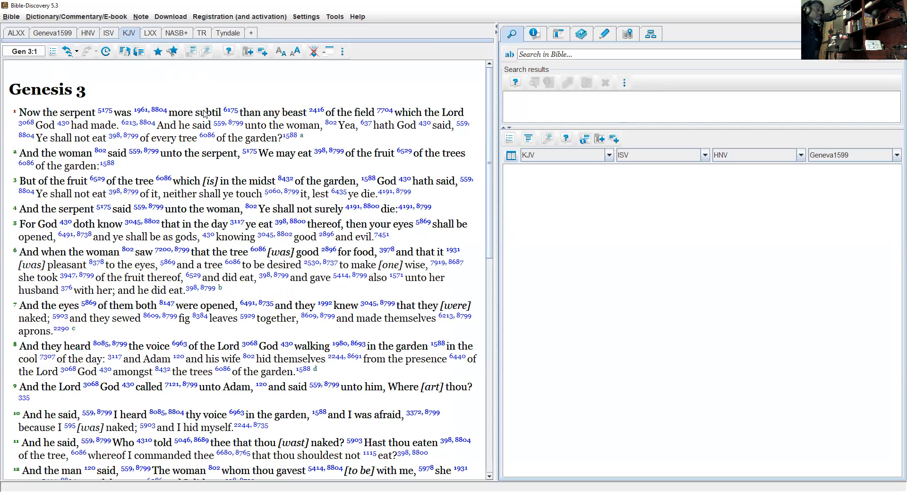
pyautogui.moveTo(403, 122)
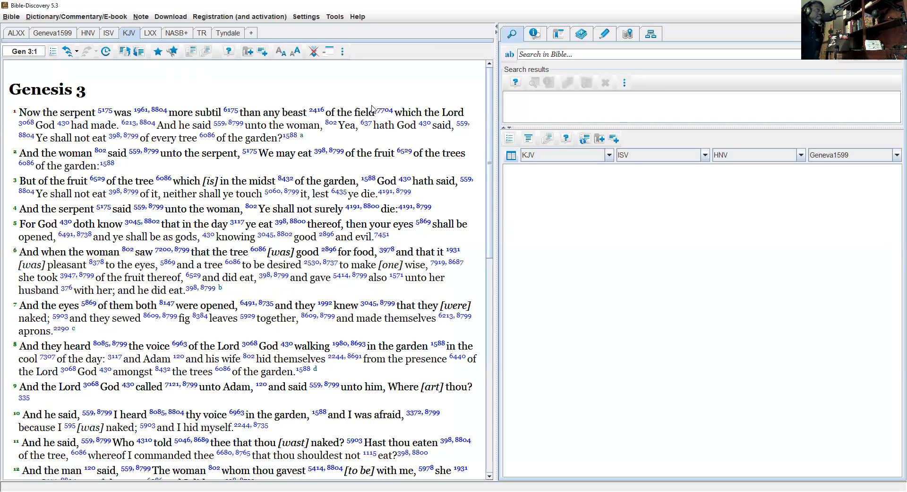
pyautogui.moveTo(272, 127)
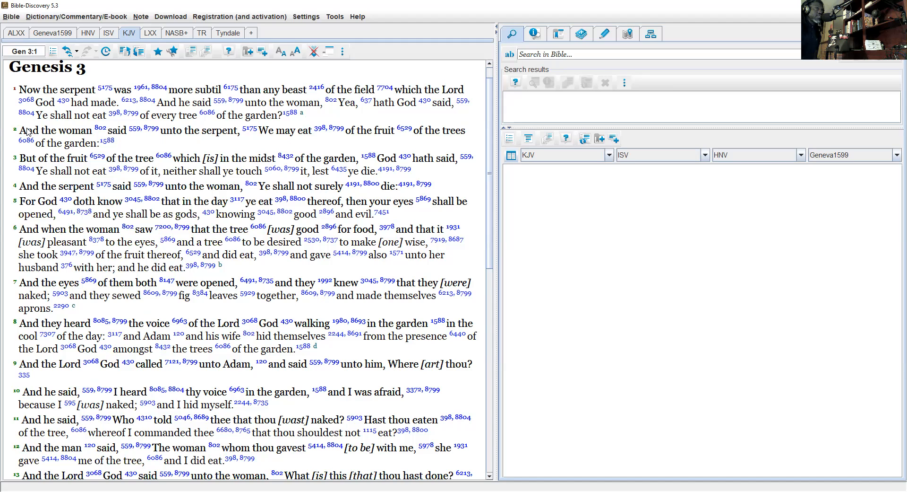
pyautogui.moveTo(17, 127)
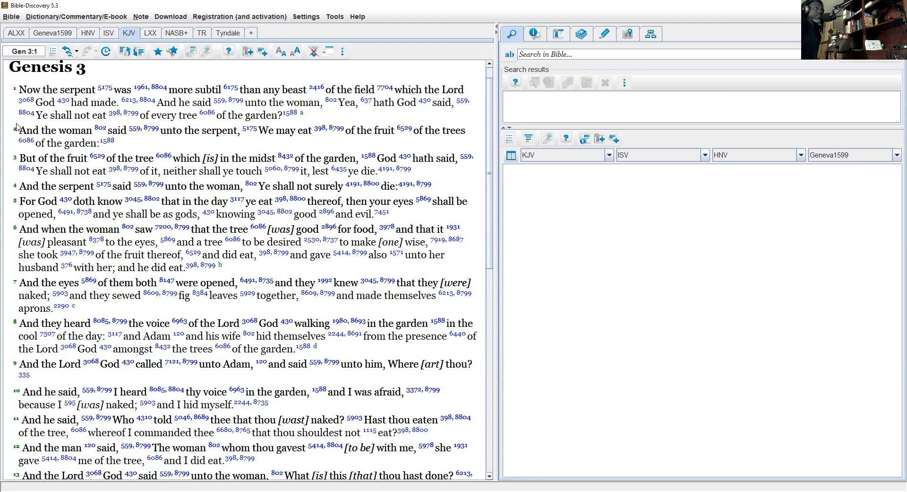
pyautogui.moveTo(5, 96)
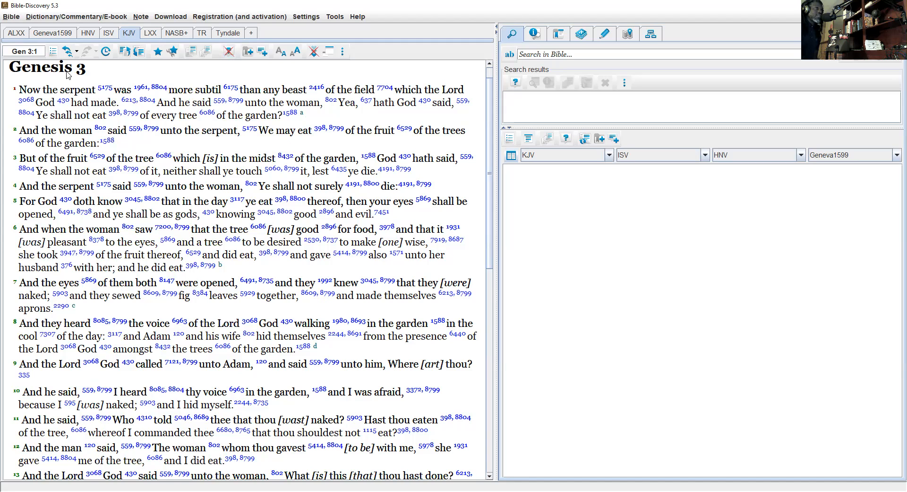
pyautogui.moveTo(235, 66)
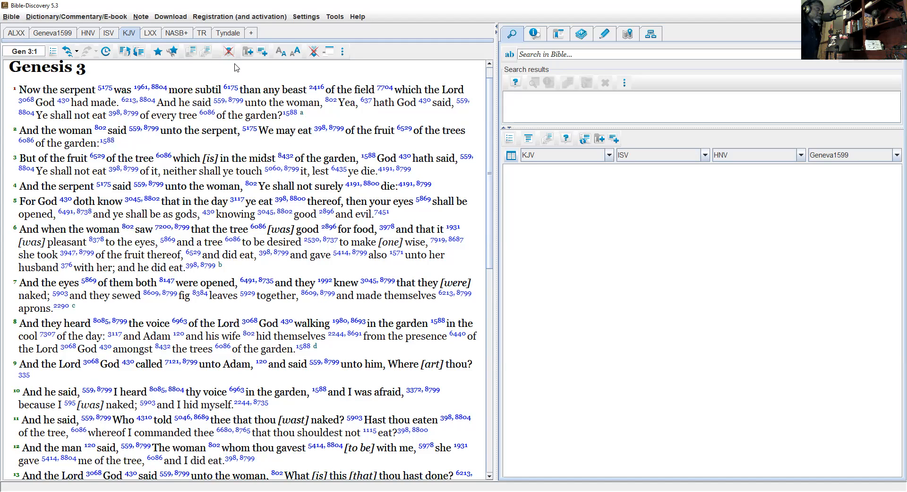
pyautogui.moveTo(371, 85)
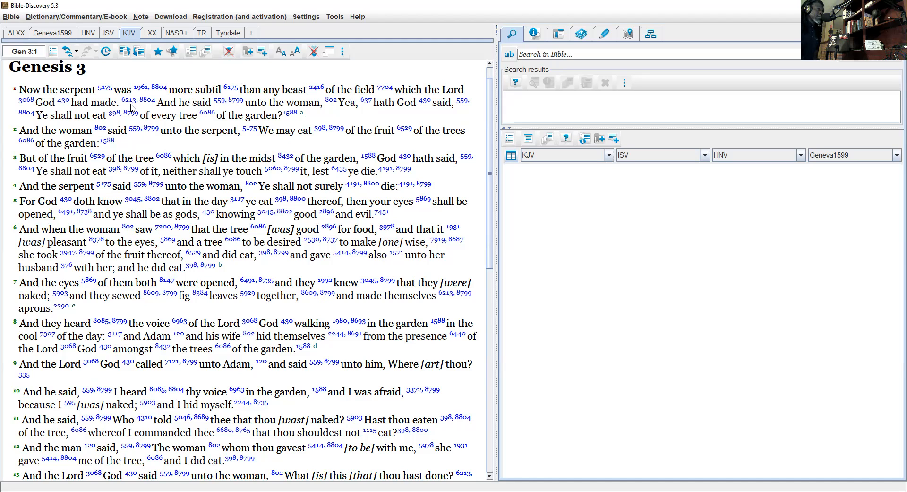
# - Select God's question about every tree in Genesis 3:1 and 'We may eat of the' in 3:2
pyautogui.moveTo(163, 102); pyautogui.dragTo(246, 103)
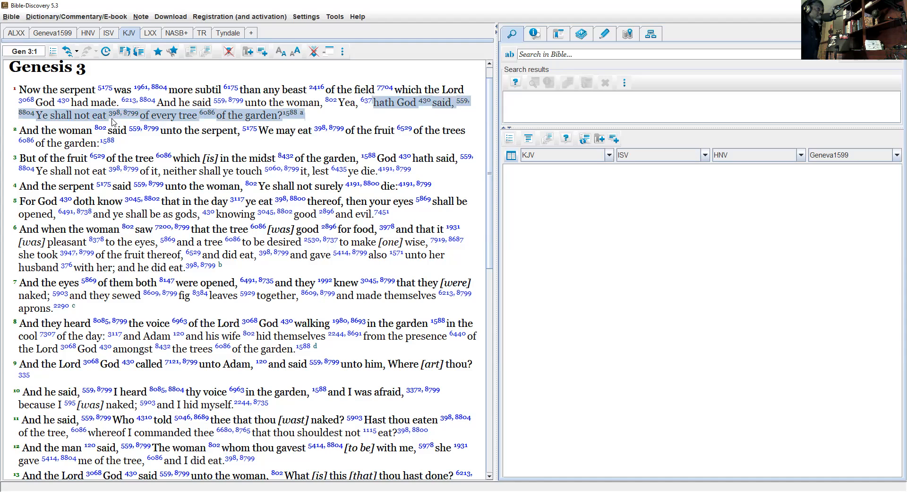
pyautogui.moveTo(95, 119)
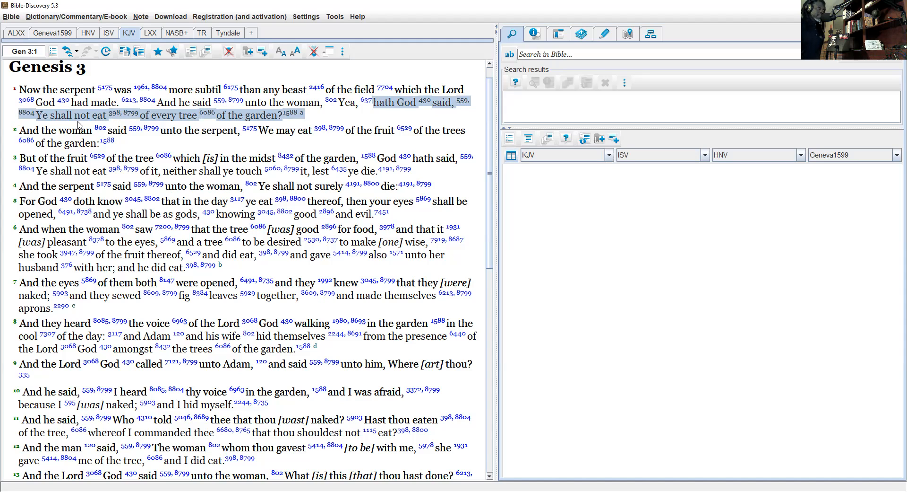
pyautogui.rightClick(76, 130)
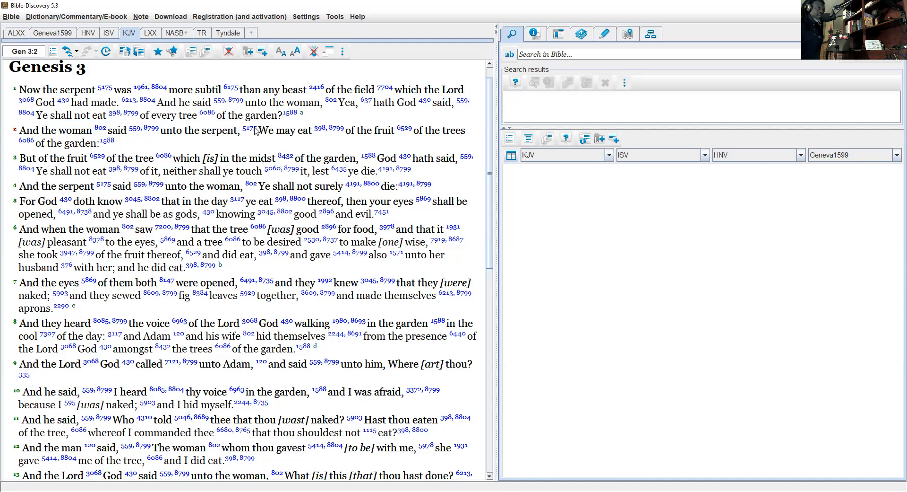
pyautogui.moveTo(255, 130); pyautogui.dragTo(376, 129)
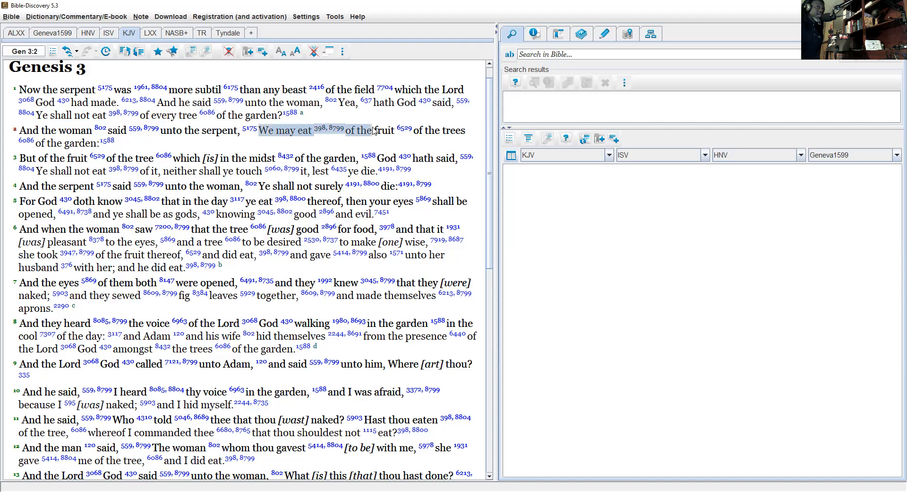
pyautogui.moveTo(354, 130); pyautogui.dragTo(463, 129)
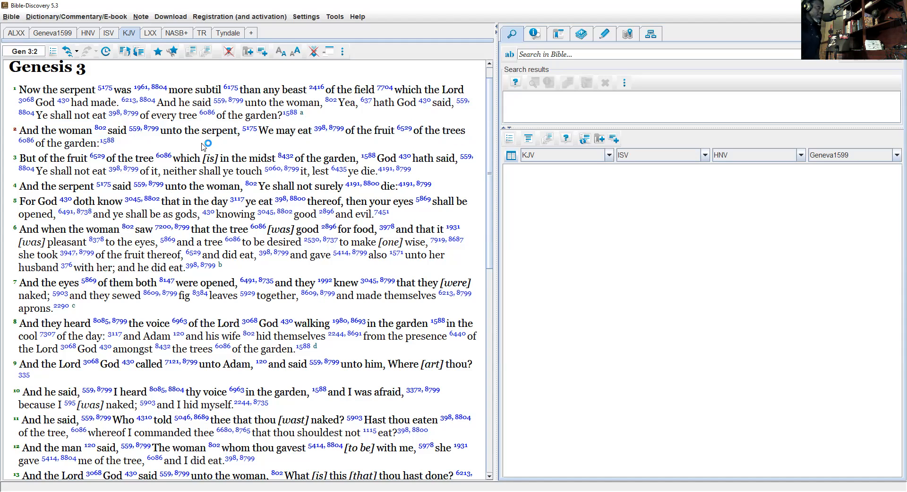
pyautogui.moveTo(17, 162)
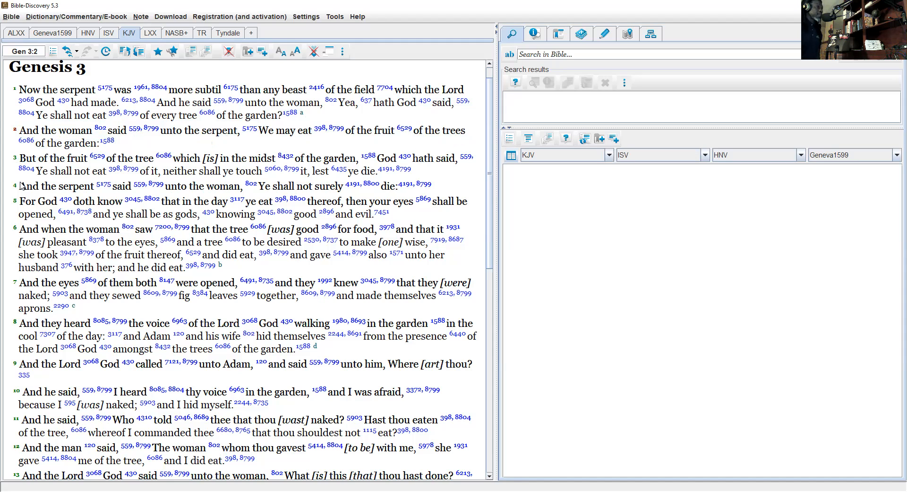
pyautogui.moveTo(251, 194)
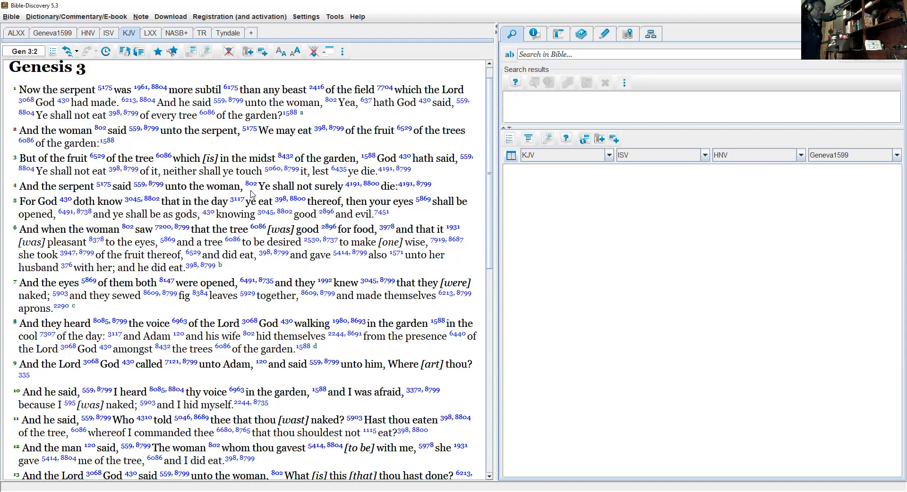
pyautogui.moveTo(263, 198)
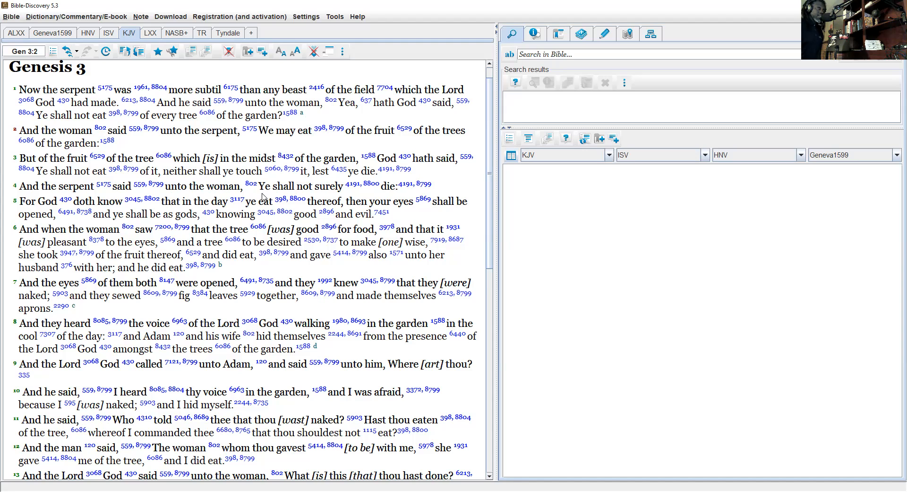
pyautogui.moveTo(315, 207)
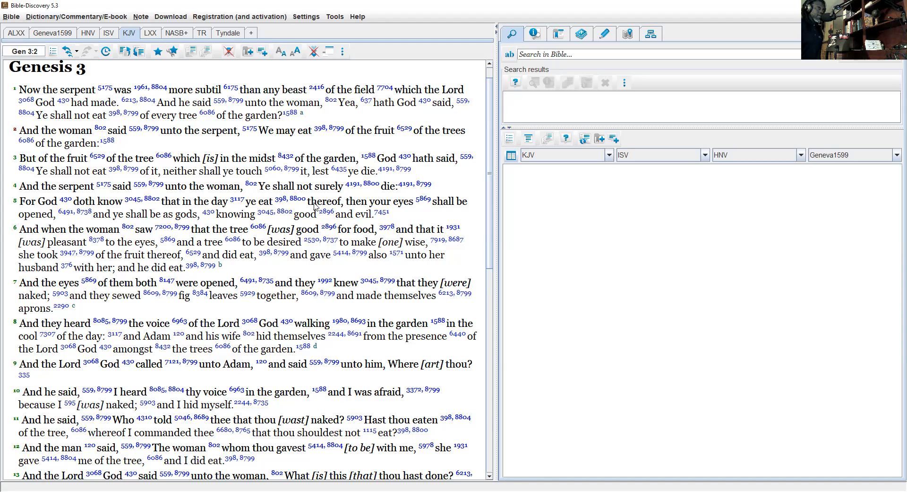
# - Select the promise that eyes shall be opened in Genesis 3:5, then scroll further down
pyautogui.moveTo(311, 201); pyautogui.dragTo(381, 213)
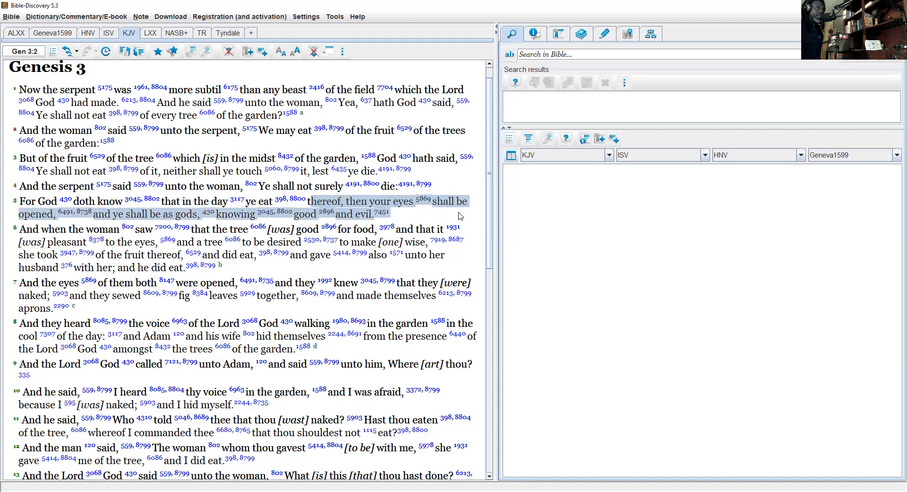
pyautogui.moveTo(276, 217)
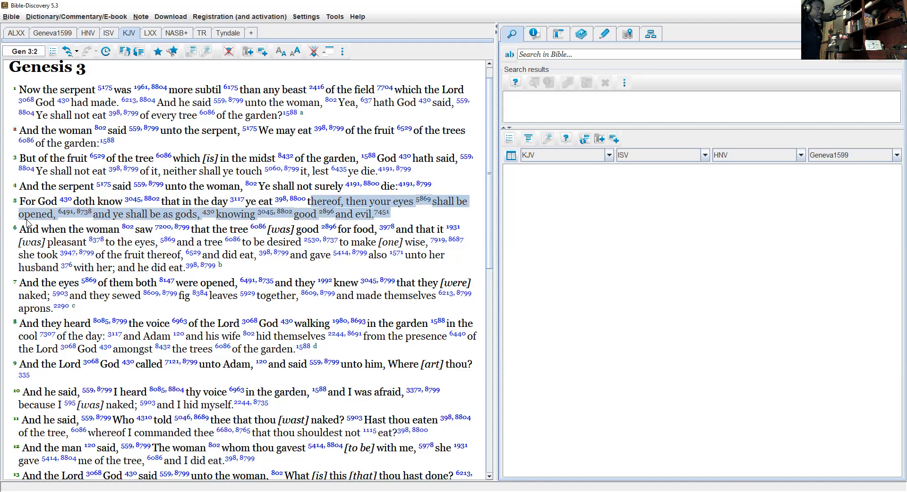
pyautogui.moveTo(55, 262)
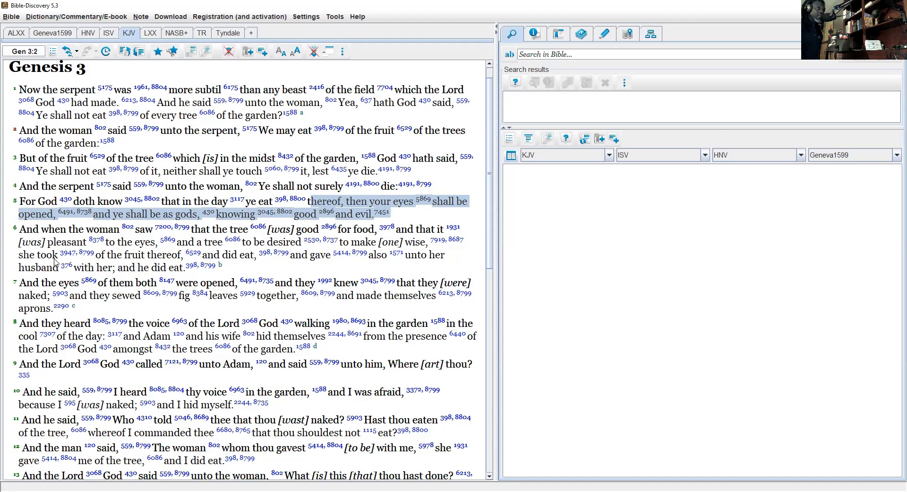
pyautogui.moveTo(232, 248)
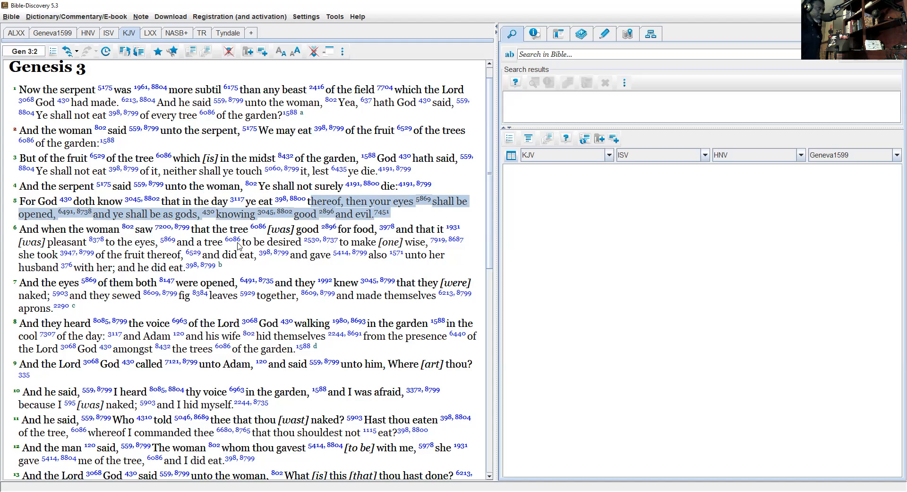
pyautogui.moveTo(269, 265)
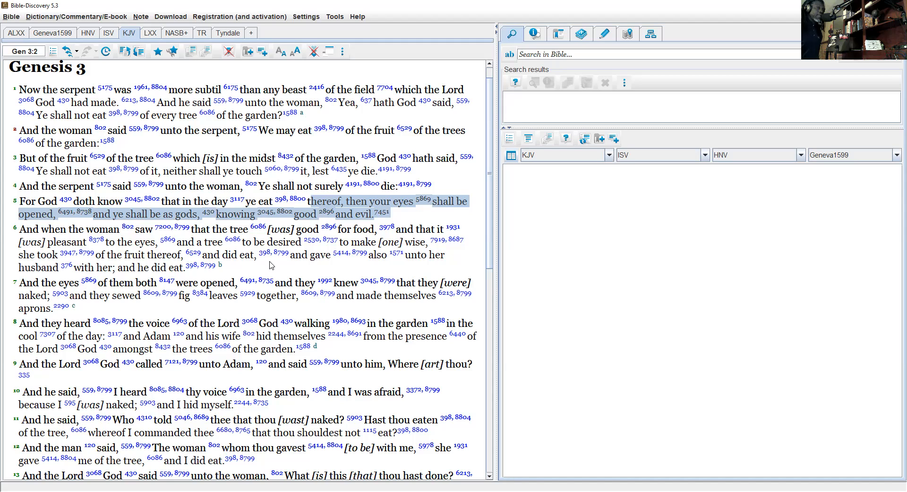
pyautogui.scroll(-3)
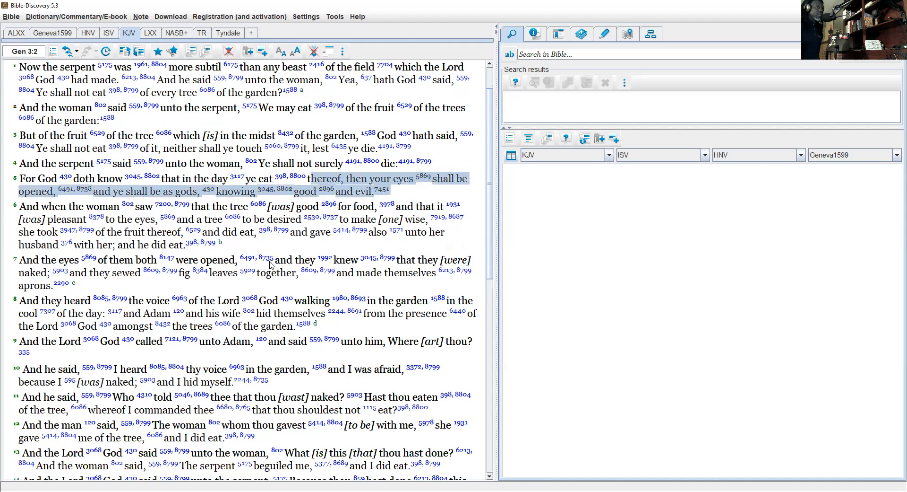
pyautogui.scroll(-3)
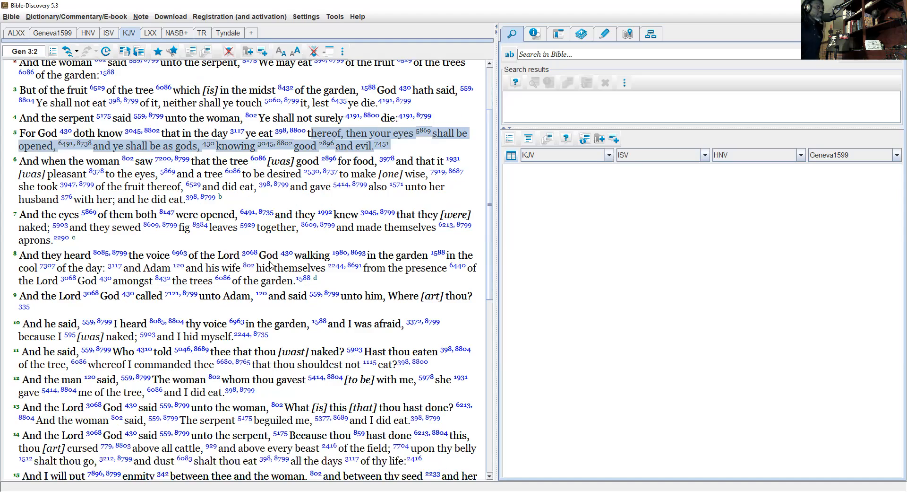
pyautogui.scroll(-3)
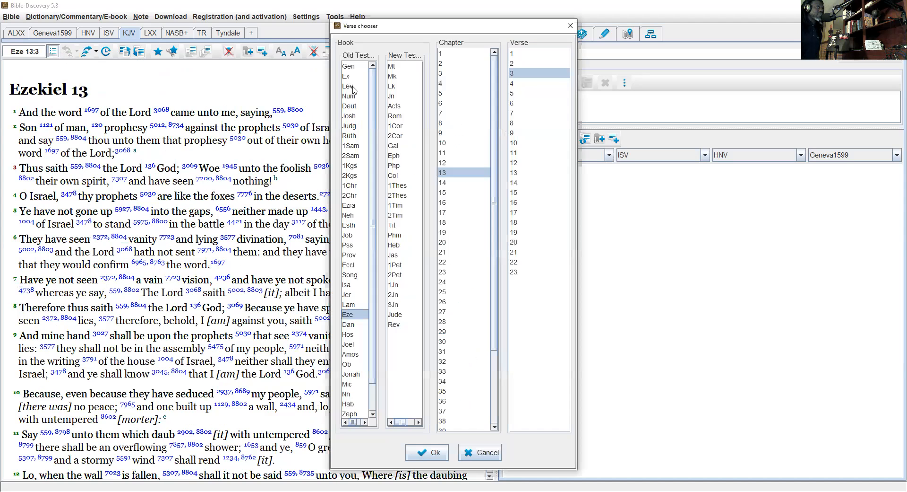
# - Pick Gen and chapter 2 in the Verse chooser to display Genesis 2
pyautogui.click(349, 65)
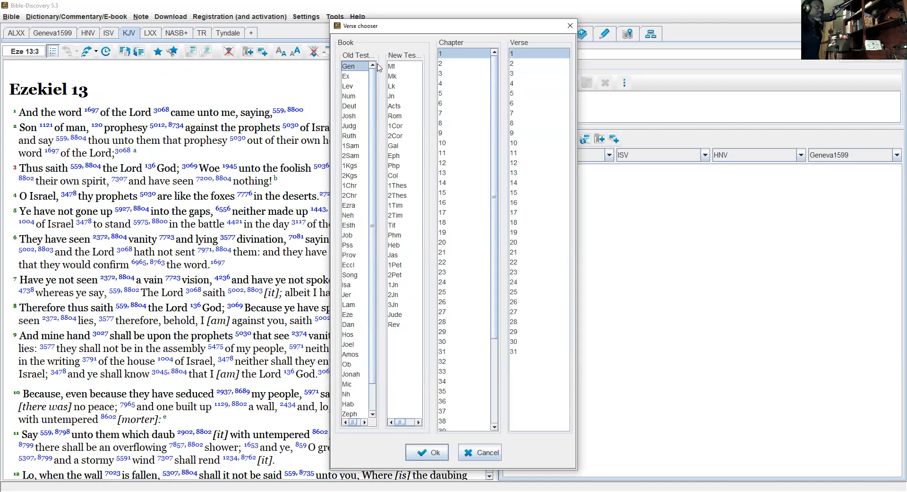
pyautogui.click(427, 451)
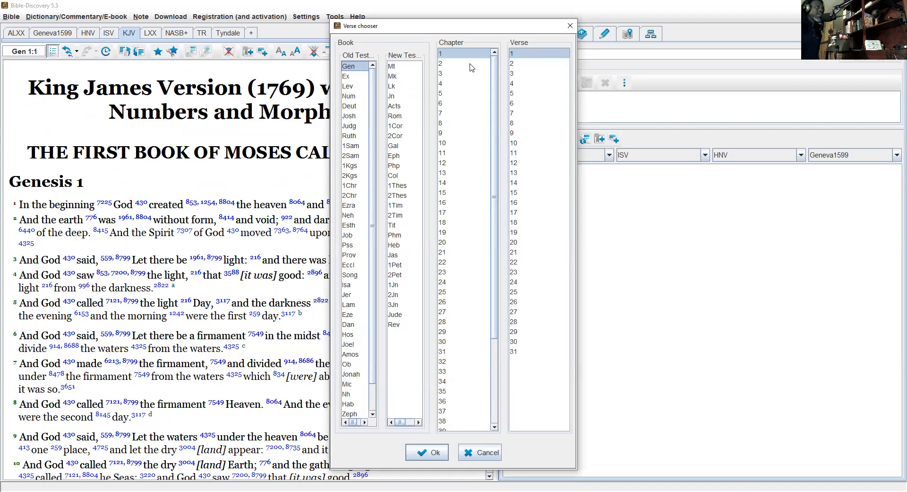
pyautogui.click(441, 63)
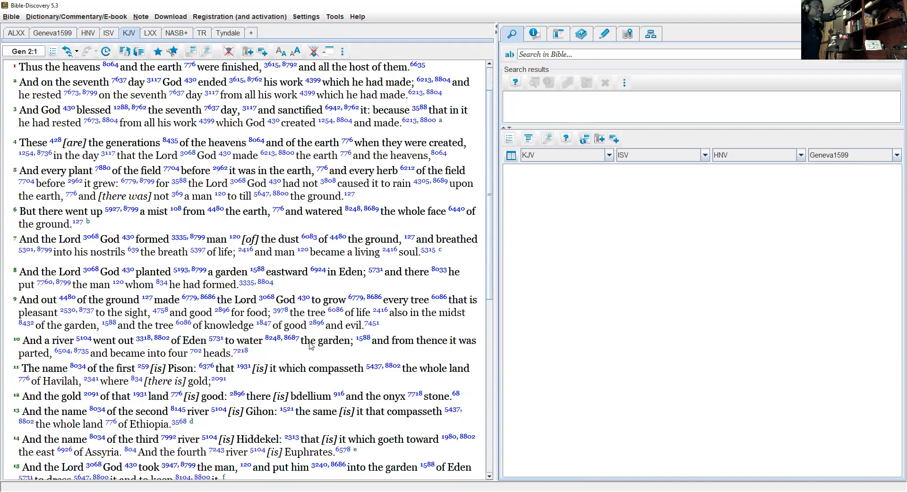
# - Scroll the Genesis 2 passage down until verse 17 is on screen
pyautogui.scroll(-3)
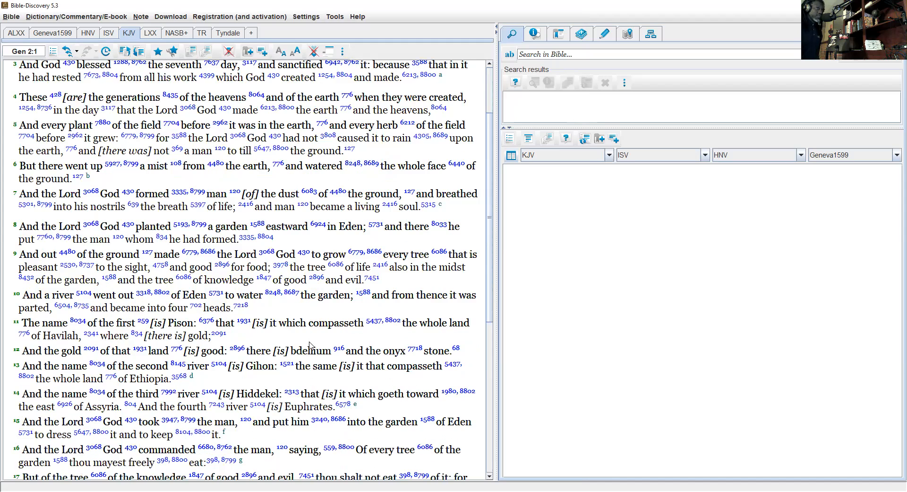
pyautogui.moveTo(166, 265)
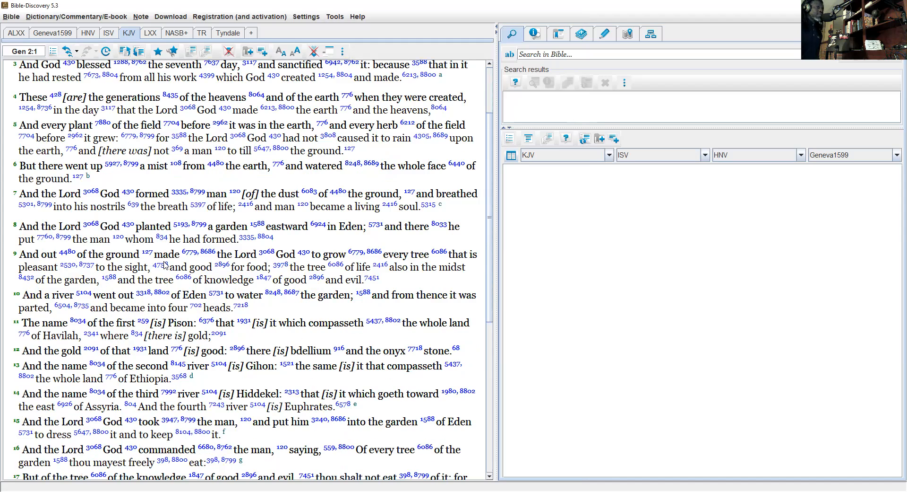
pyautogui.moveTo(207, 212)
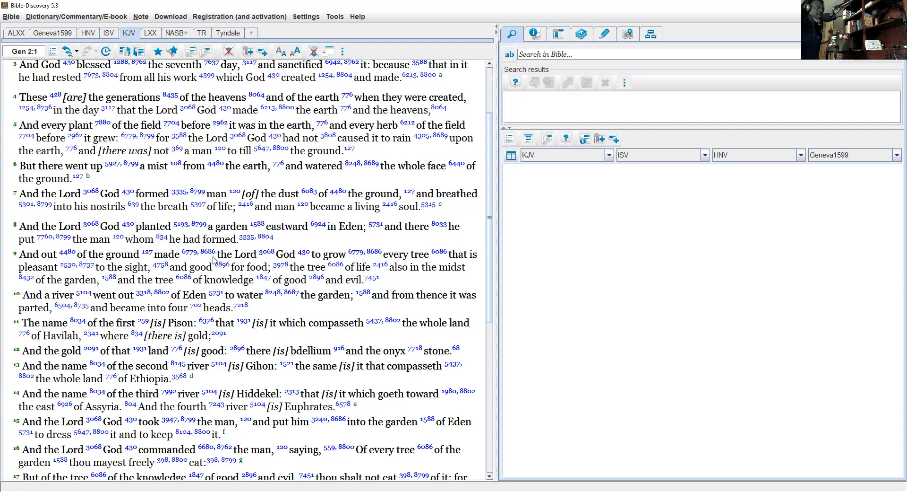
pyautogui.moveTo(424, 259)
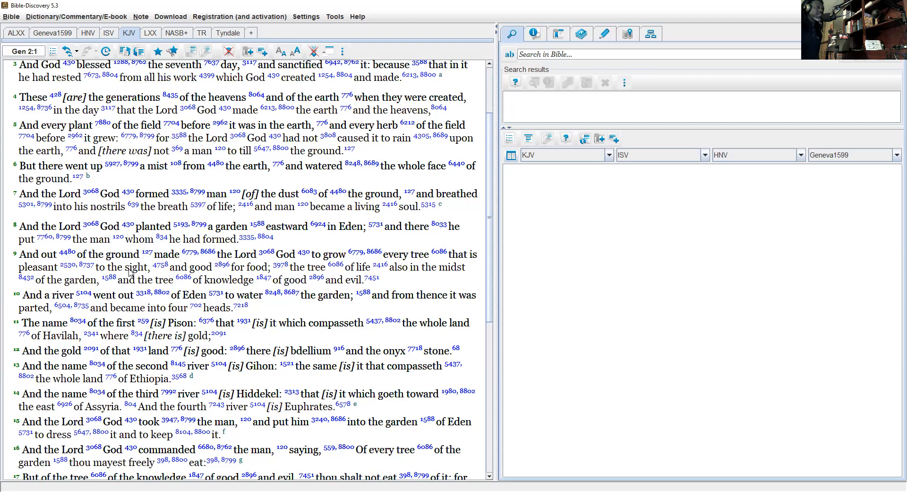
pyautogui.moveTo(292, 274)
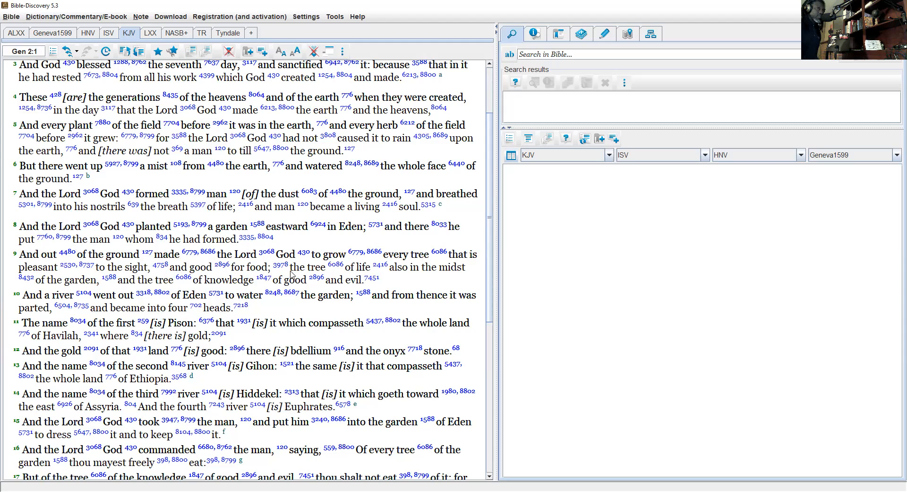
pyautogui.moveTo(402, 276)
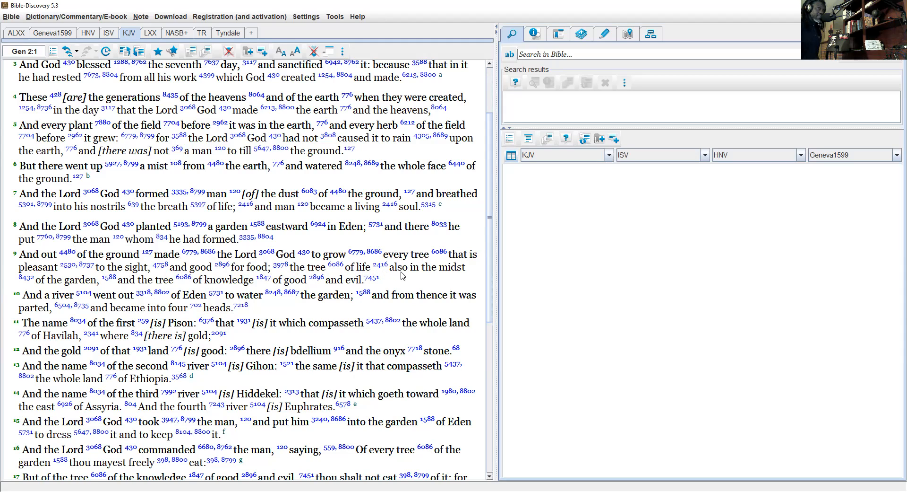
pyautogui.moveTo(415, 279)
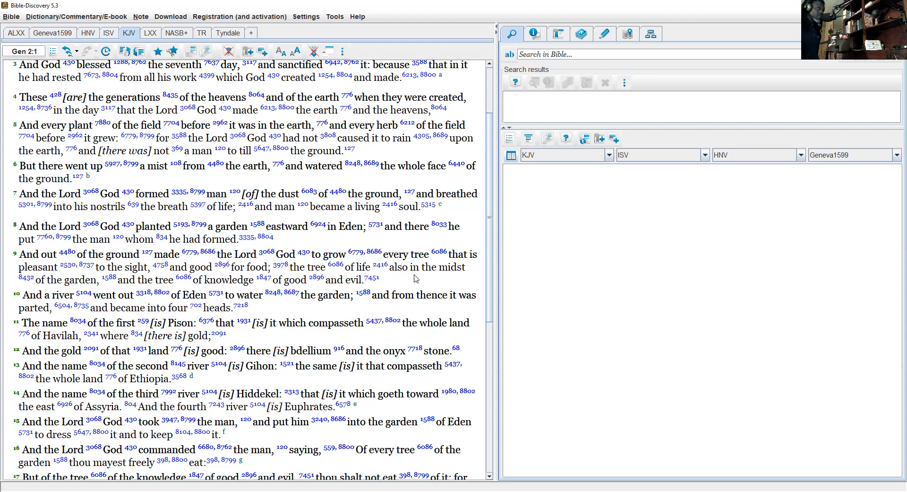
pyautogui.moveTo(128, 288)
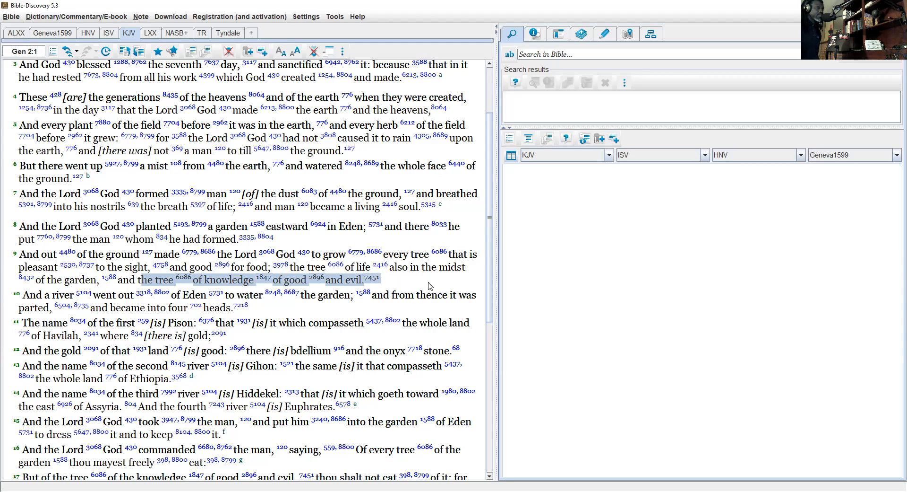
pyautogui.moveTo(325, 250)
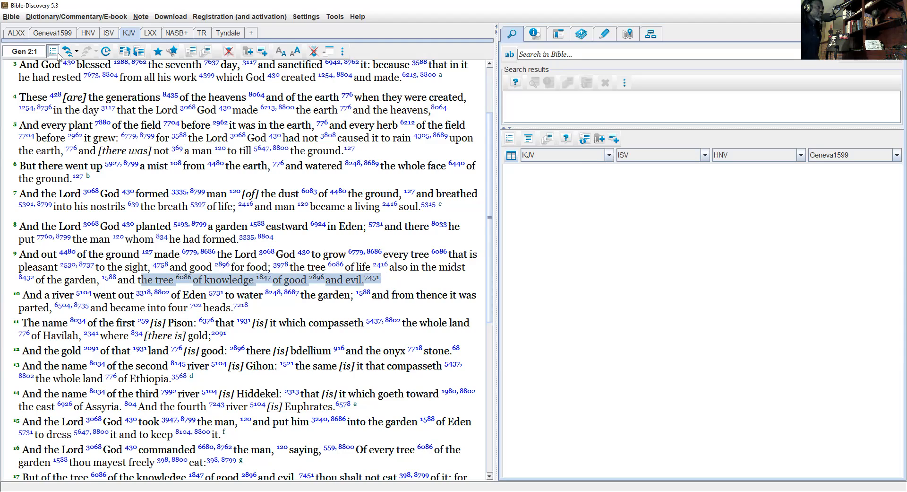
# - Advance to Genesis chapter 3 and scroll down toward verse 22
pyautogui.click(24, 51)
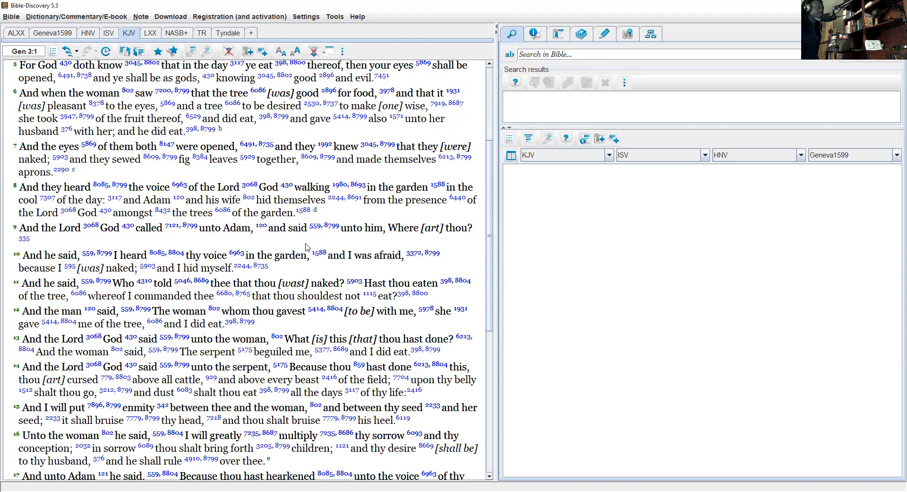
pyautogui.scroll(-3)
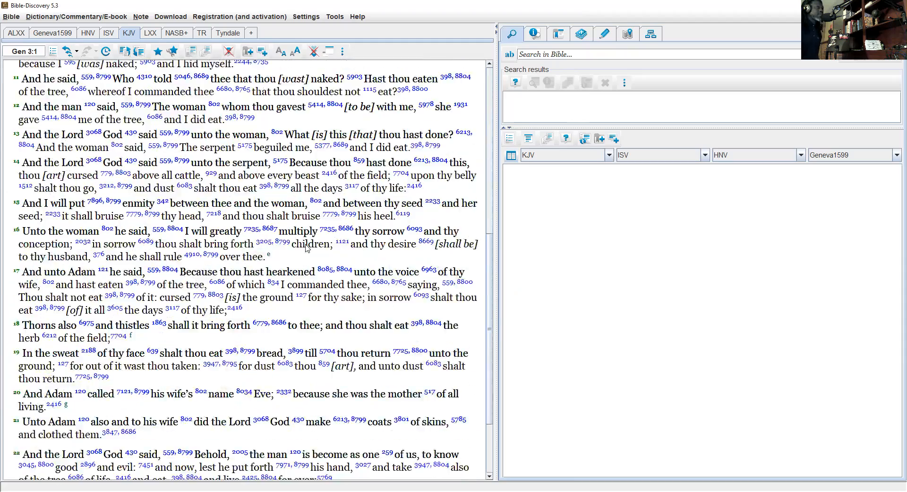
pyautogui.scroll(-3)
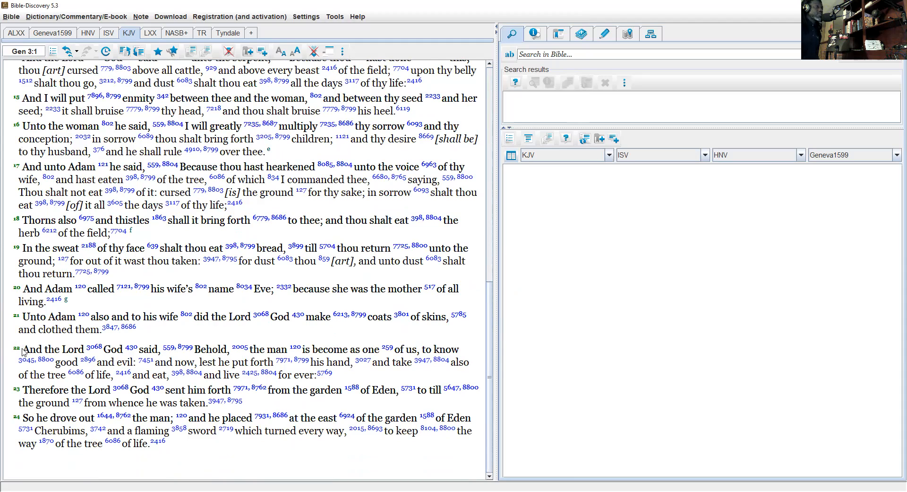
# - Highlight 'And the Lord God said' and 'tree of life, and eat' in Genesis 3:22
pyautogui.moveTo(21, 349); pyautogui.dragTo(155, 349)
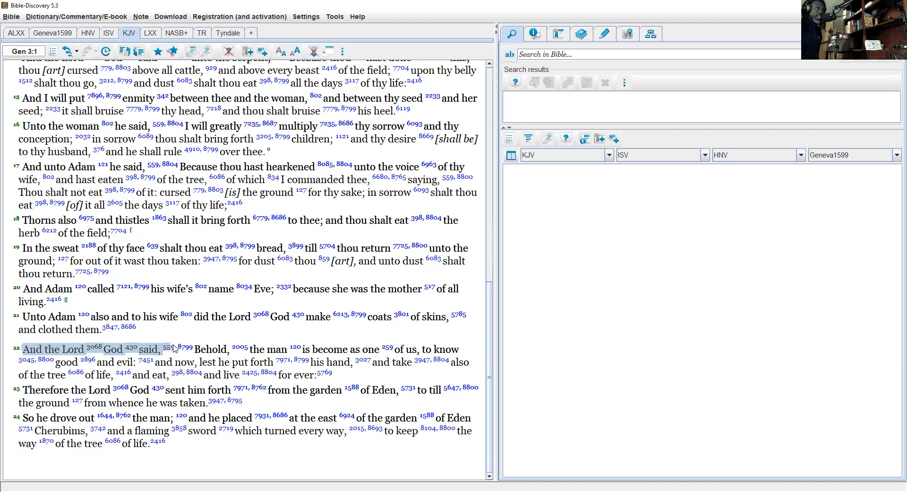
pyautogui.moveTo(168, 348); pyautogui.dragTo(412, 348)
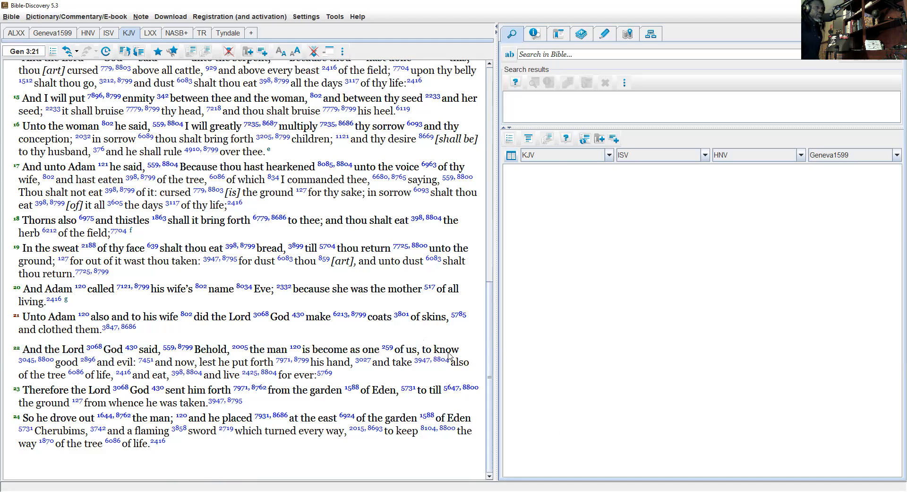
pyautogui.moveTo(56, 371)
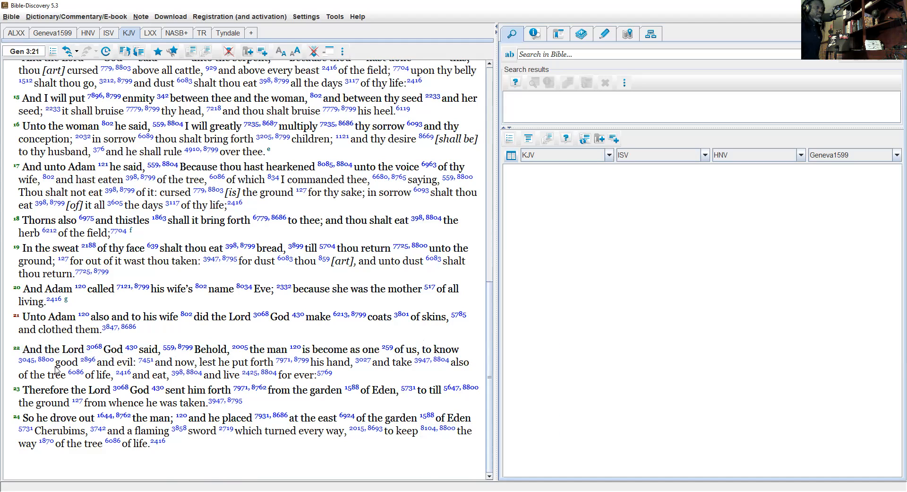
pyautogui.moveTo(57, 362); pyautogui.dragTo(139, 362)
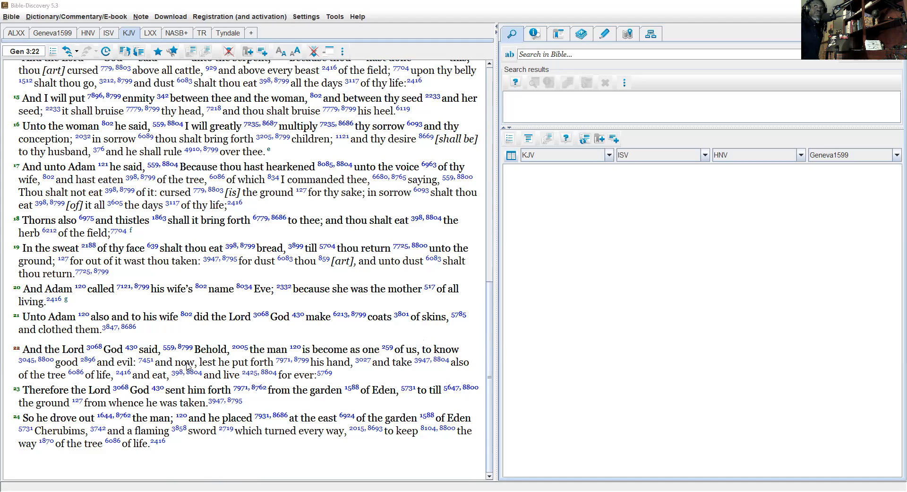
pyautogui.moveTo(358, 427)
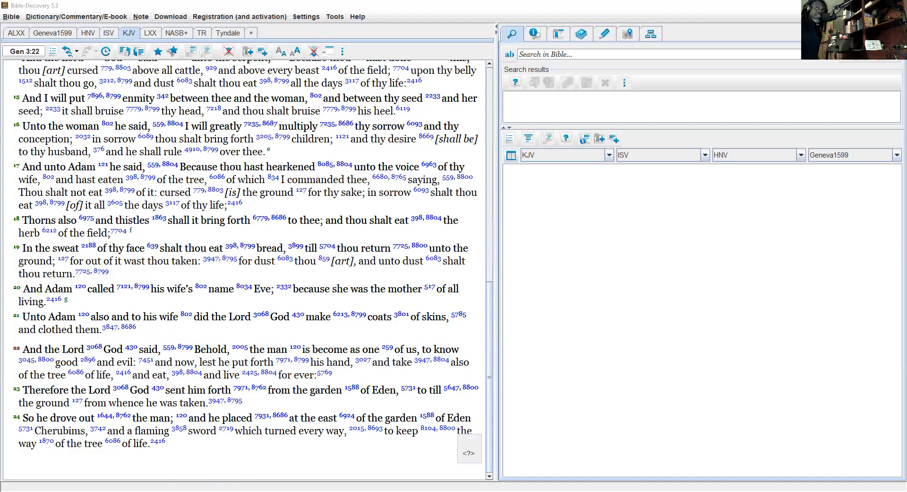
pyautogui.moveTo(293, 398)
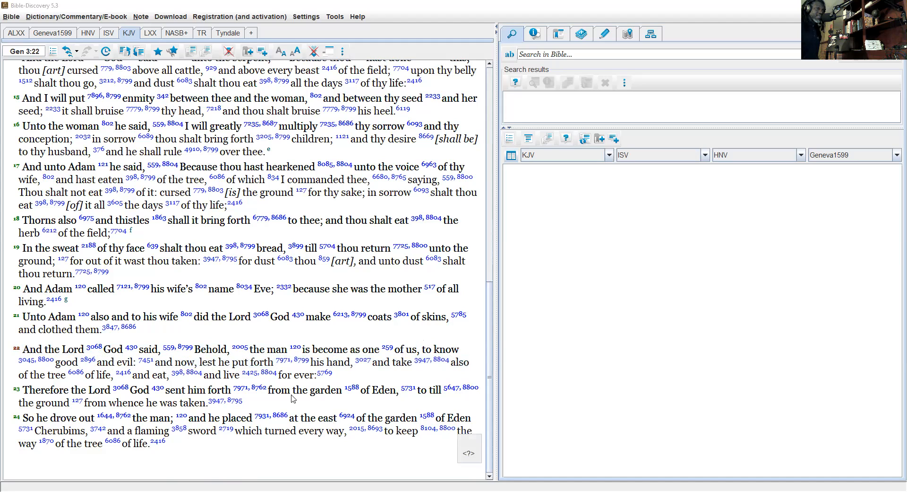
pyautogui.moveTo(46, 382)
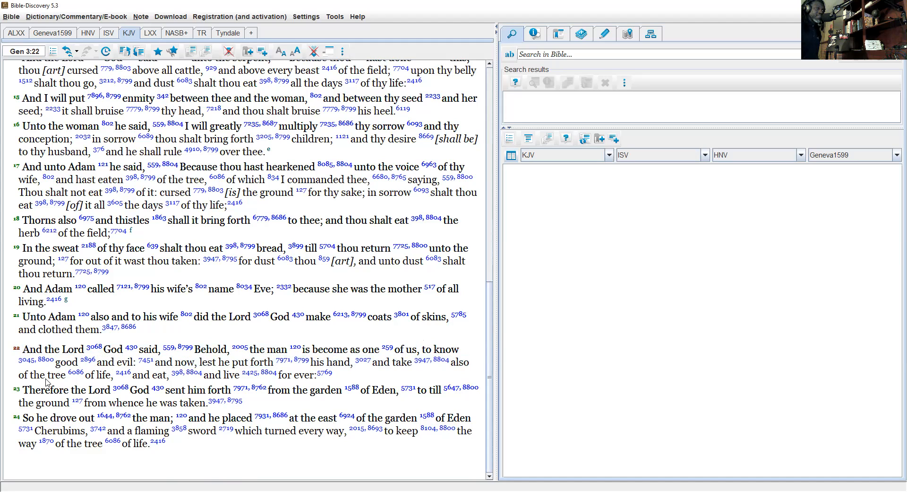
pyautogui.moveTo(46, 374); pyautogui.dragTo(162, 374)
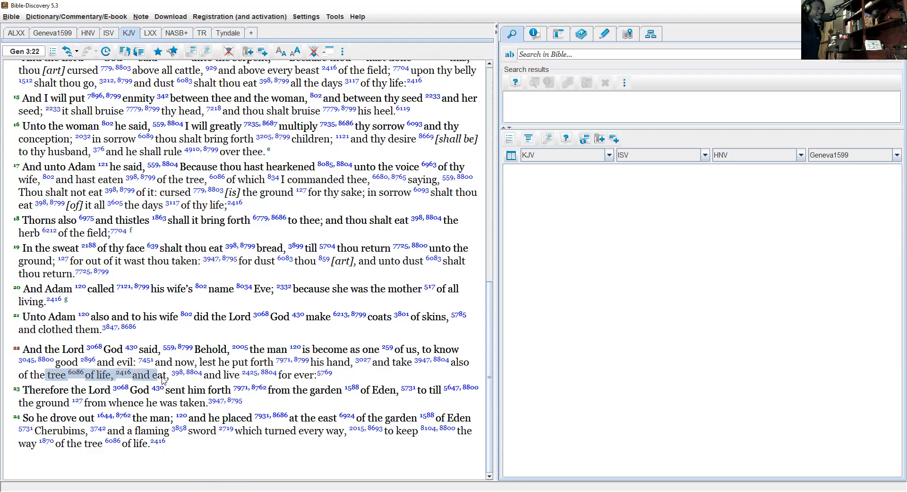
pyautogui.moveTo(164, 375); pyautogui.dragTo(272, 374)
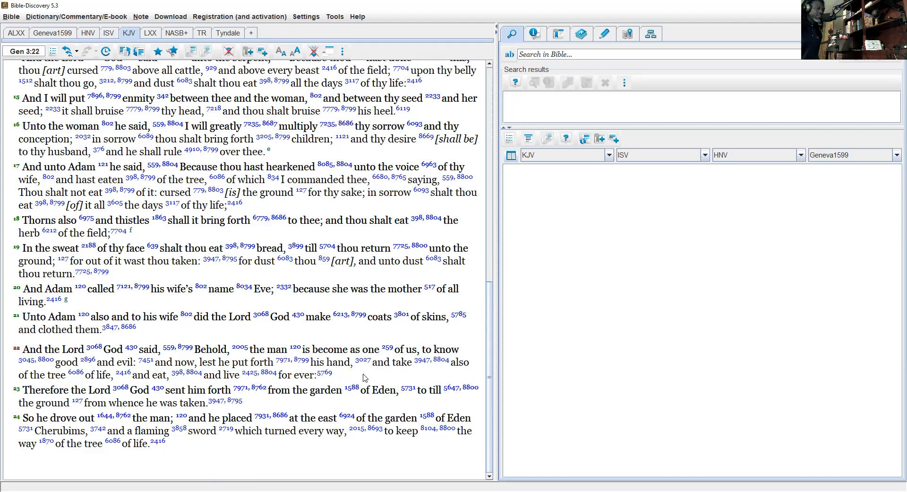
pyautogui.moveTo(180, 243)
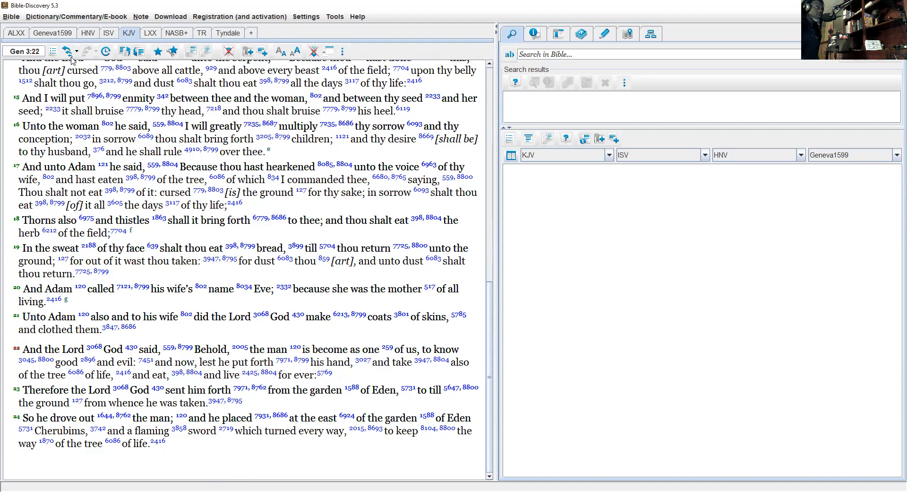
# - Jump back to Genesis 2:9 and highlight the tree of knowledge phrase
pyautogui.click(24, 51)
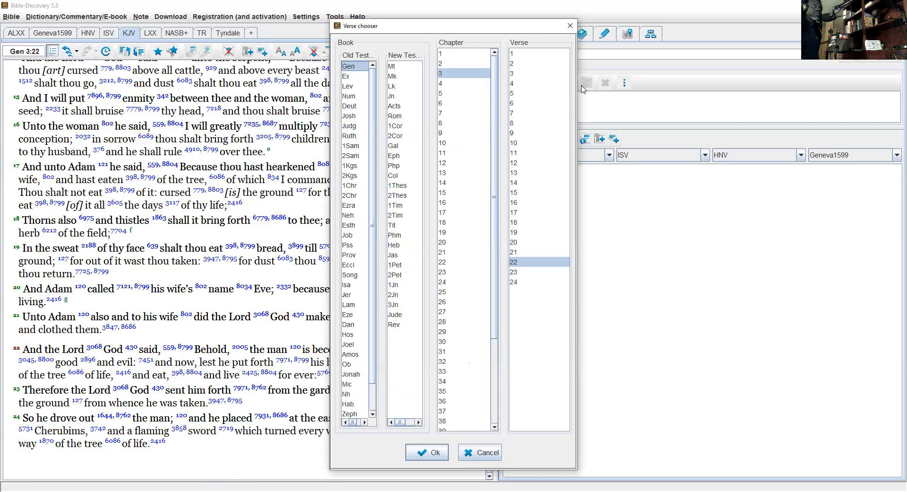
pyautogui.click(442, 62)
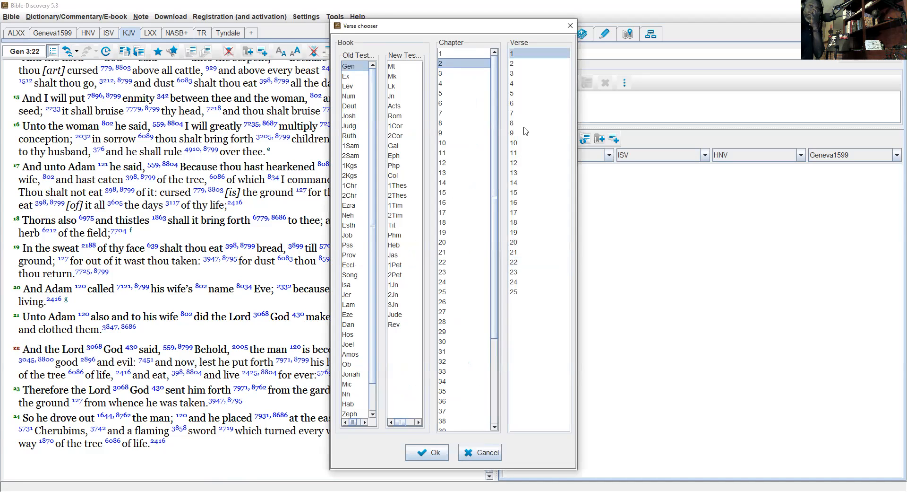
pyautogui.click(426, 452)
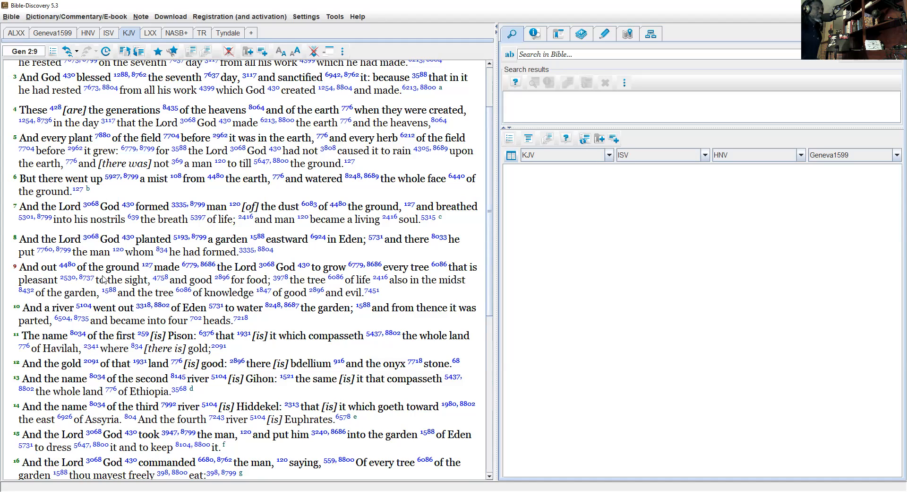
pyautogui.moveTo(116, 269)
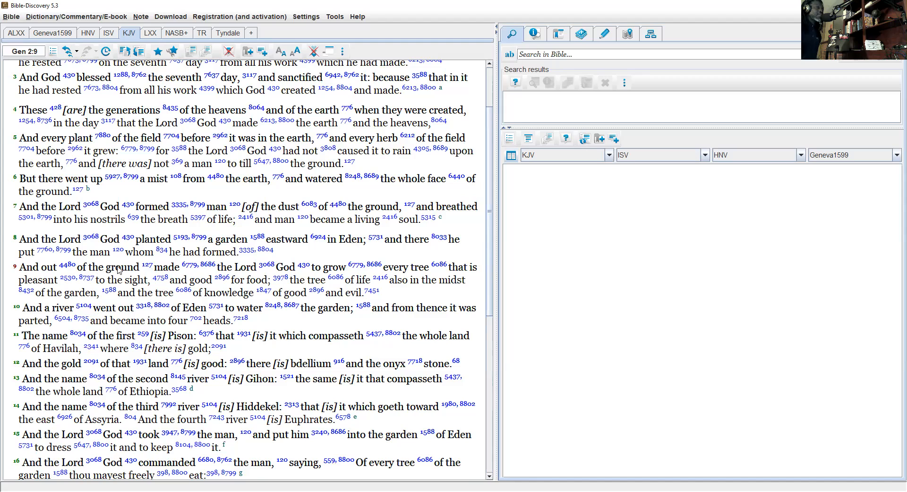
pyautogui.moveTo(191, 272)
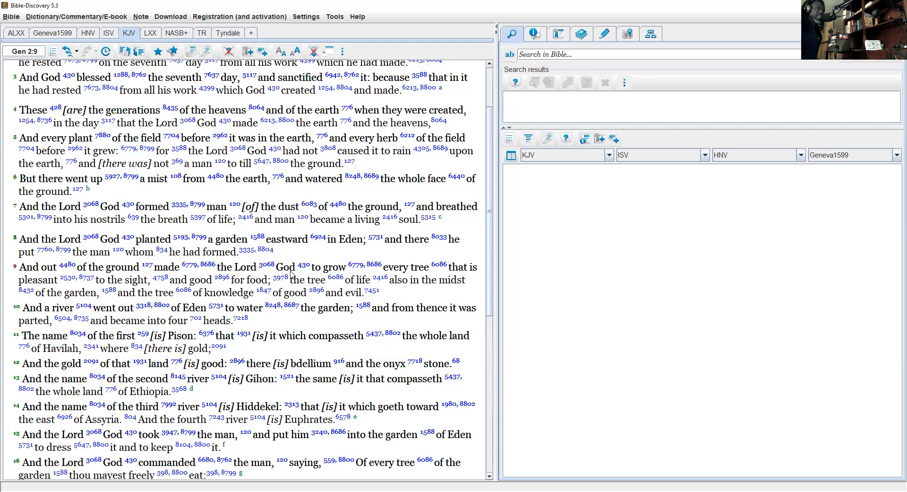
pyautogui.moveTo(253, 288)
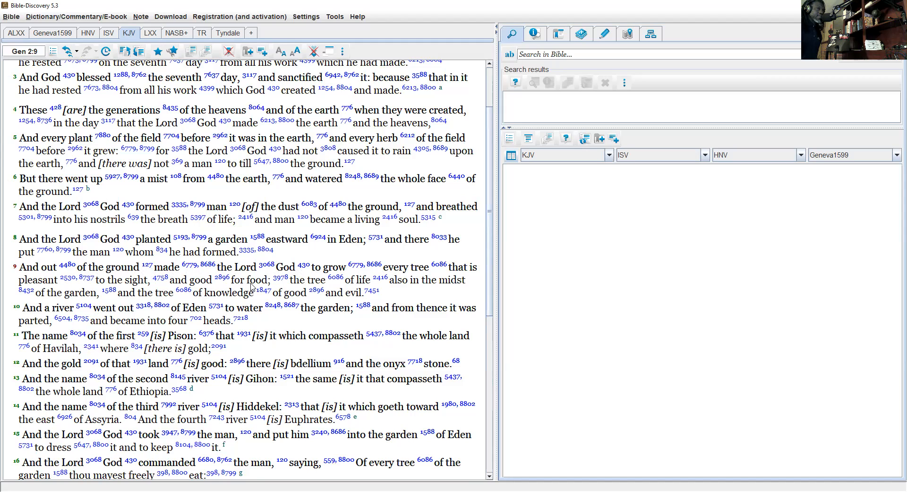
pyautogui.moveTo(257, 288)
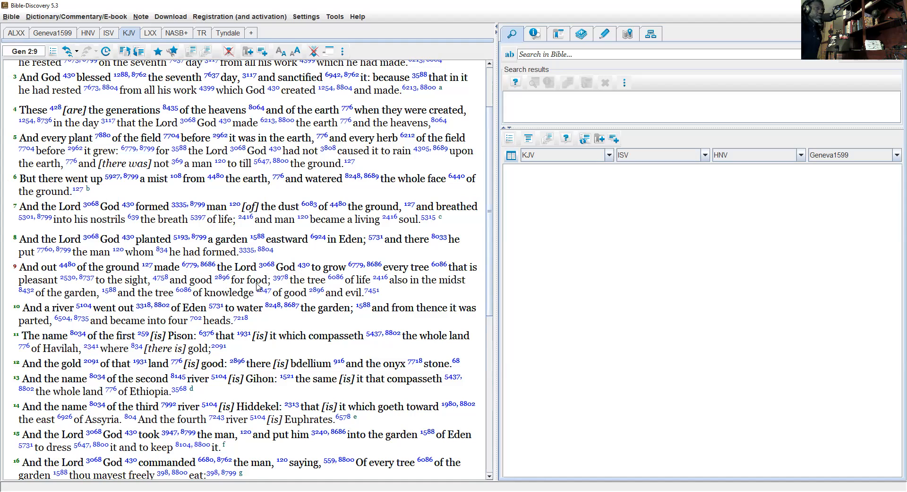
pyautogui.moveTo(377, 293)
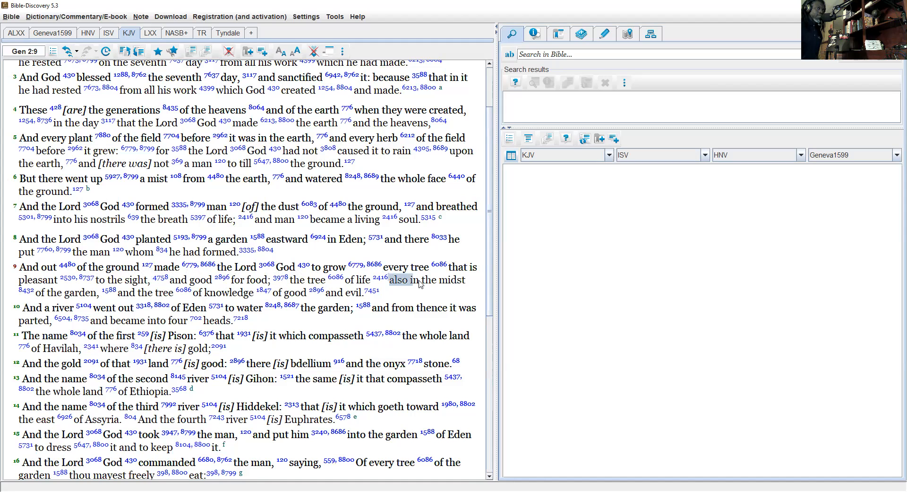
pyautogui.moveTo(394, 280); pyautogui.dragTo(463, 280)
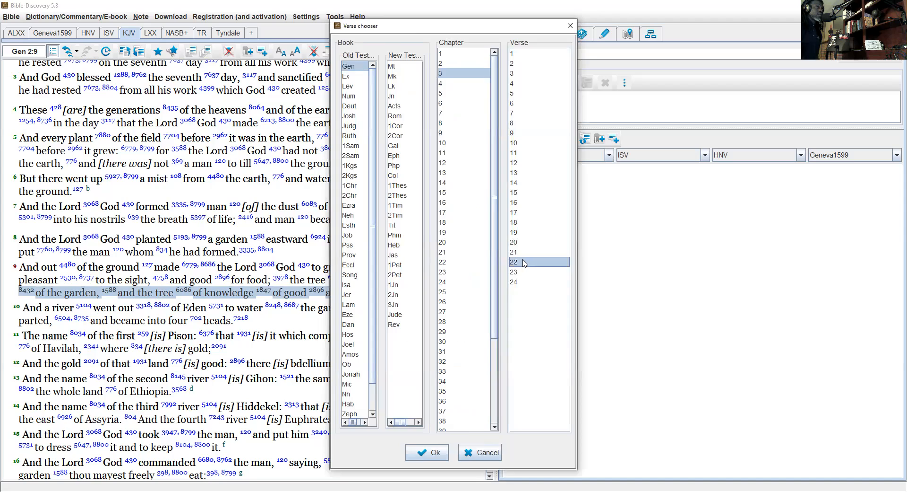
# - Confirm Gen 3:22 in the Verse chooser with Ok
pyautogui.click(426, 451)
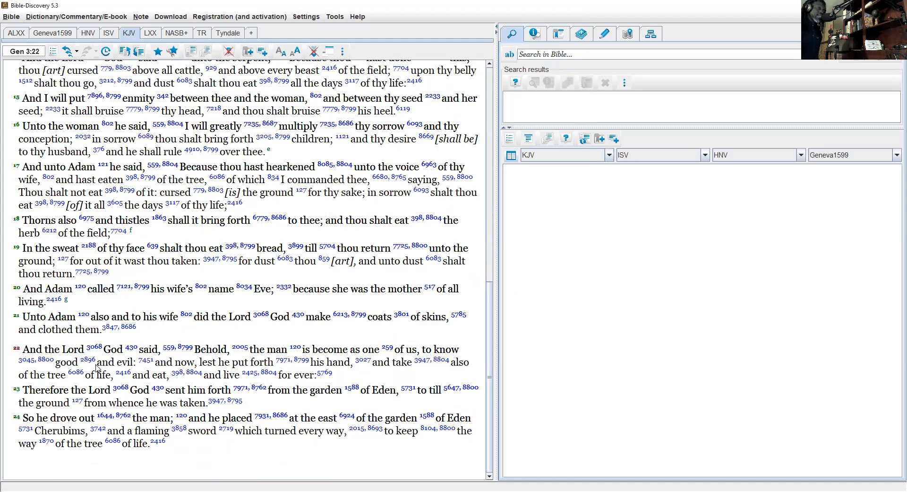
pyautogui.moveTo(560, 20)
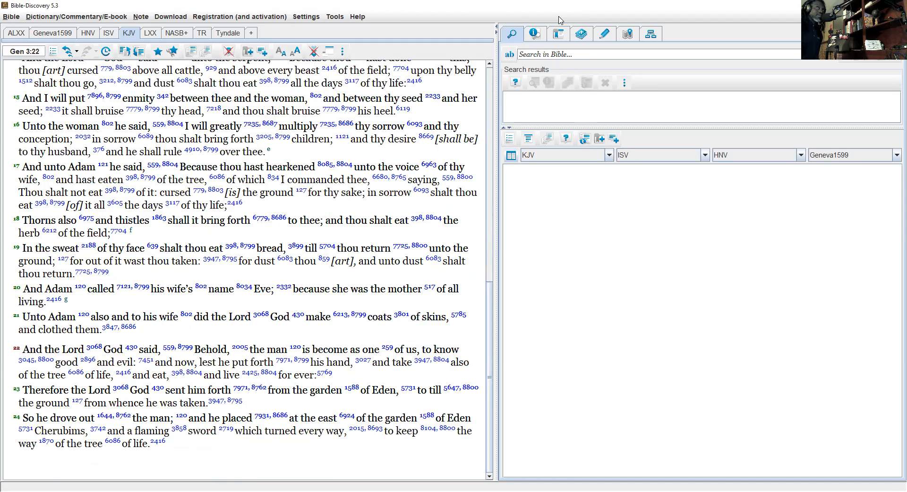